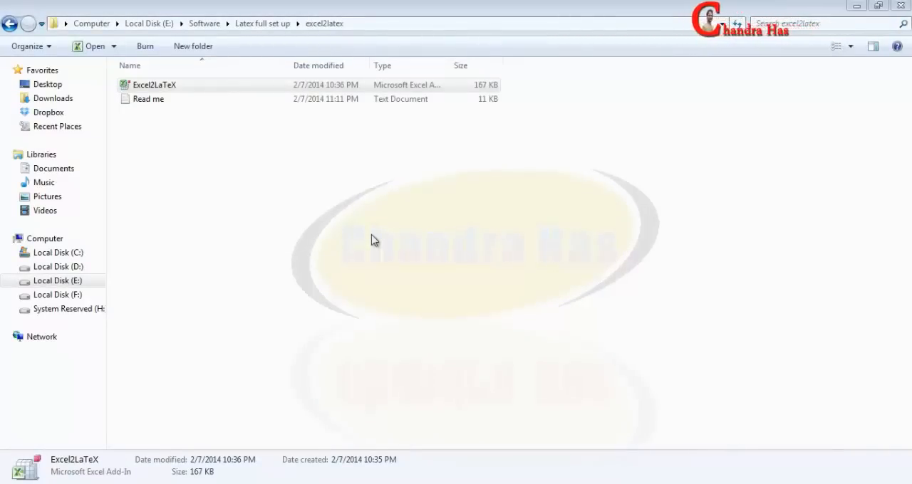
mouse_move(349, 191)
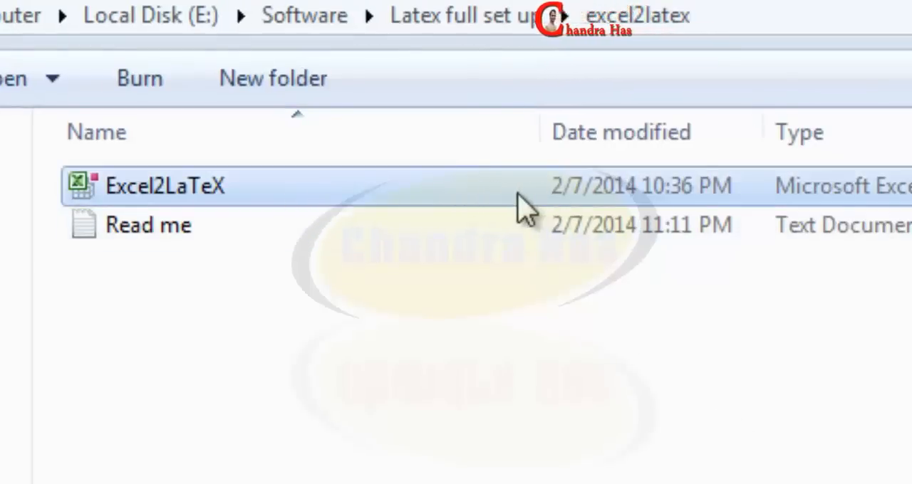
mouse_move(588, 203)
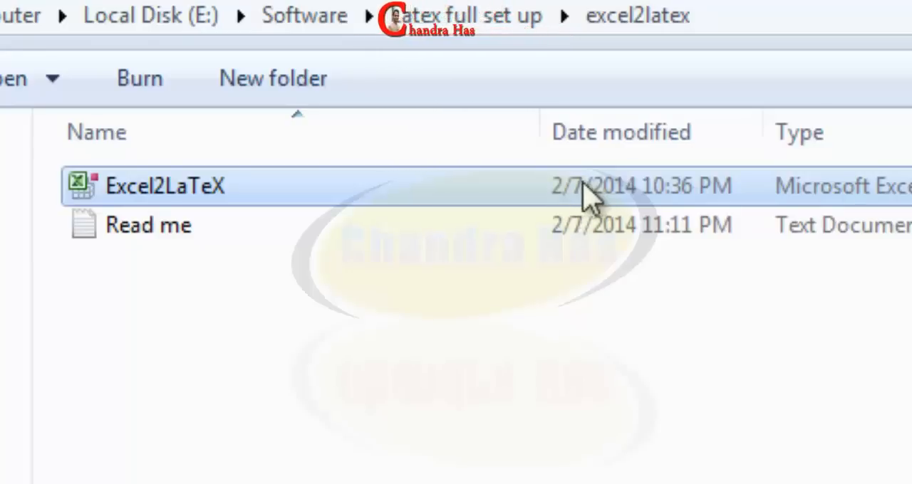
mouse_move(609, 195)
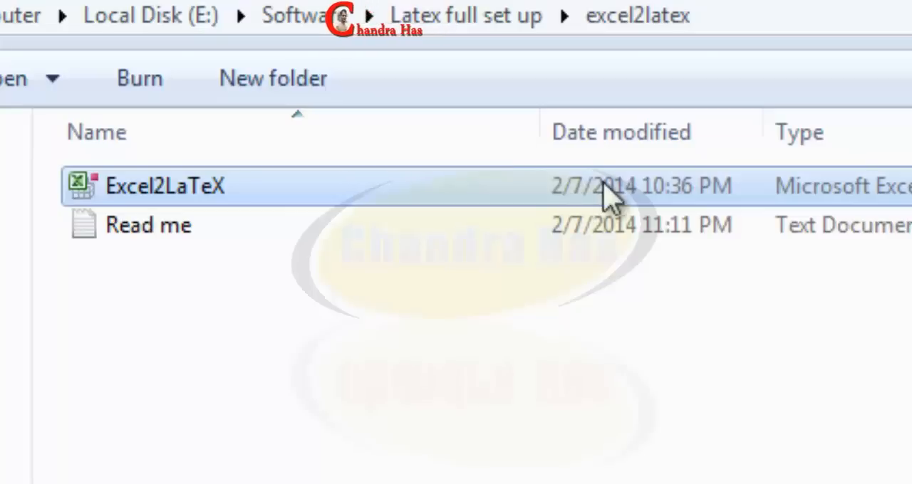
mouse_move(602, 210)
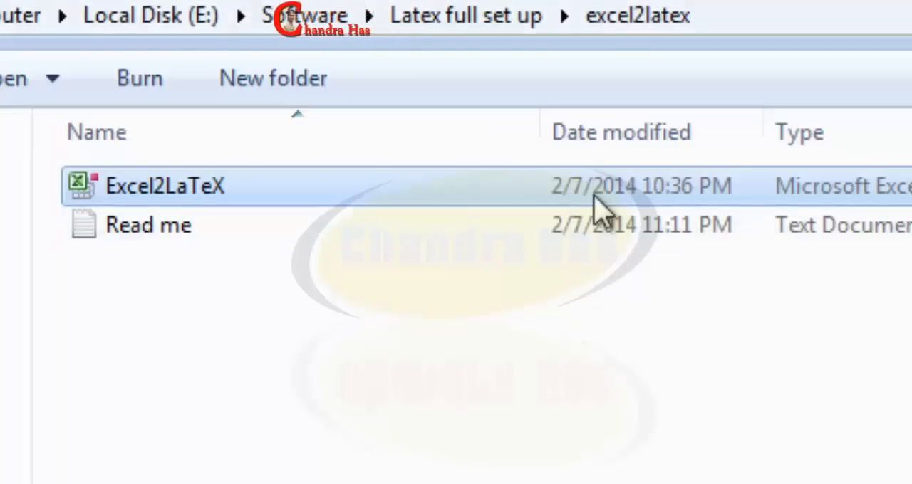
- Open the Excel2LaTeX.xla add-in in Excel and enable its macros
double_click(166, 186)
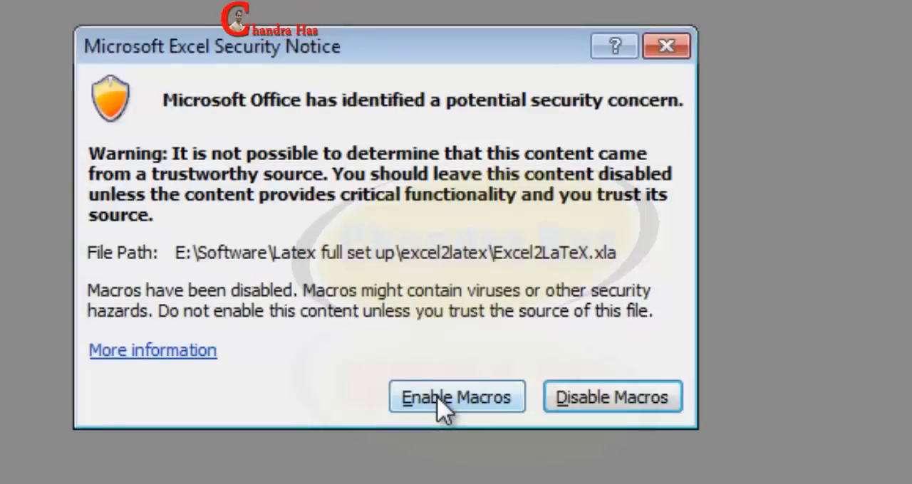
click(456, 396)
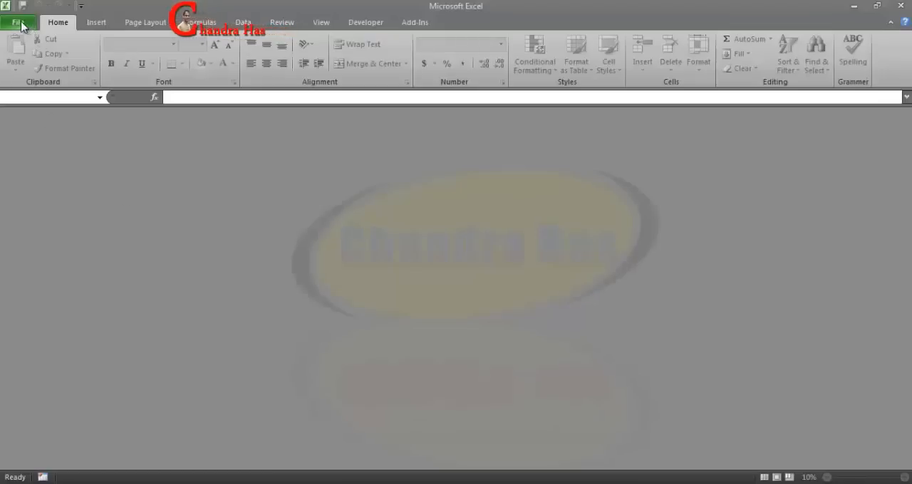
- Convert E5:H8 to LaTeX, toggling the table environment option off and back on
click(18, 22)
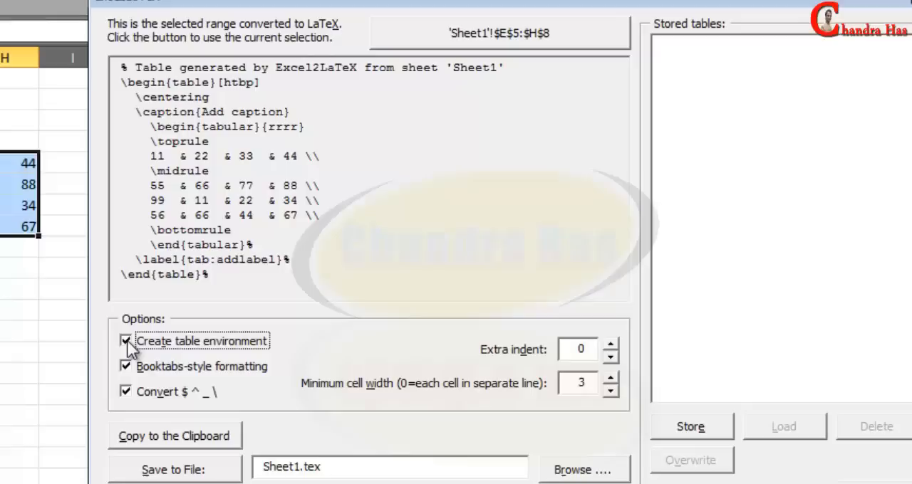
click(126, 341)
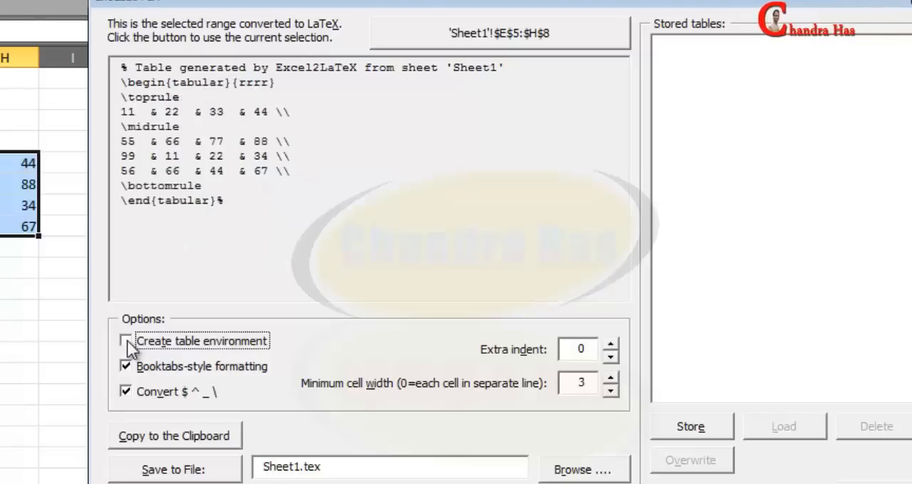
click(126, 342)
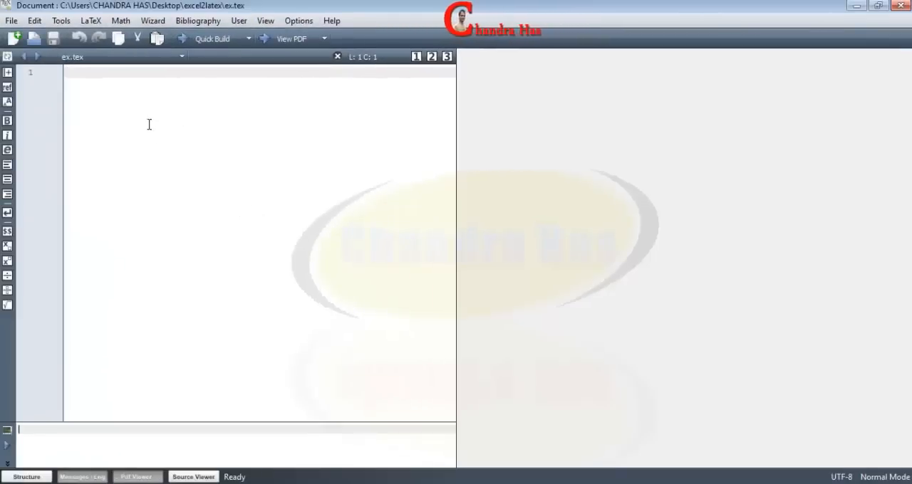
- Insert a Quick Start 12pt a4paper article preamble into ex.tex
click(152, 20)
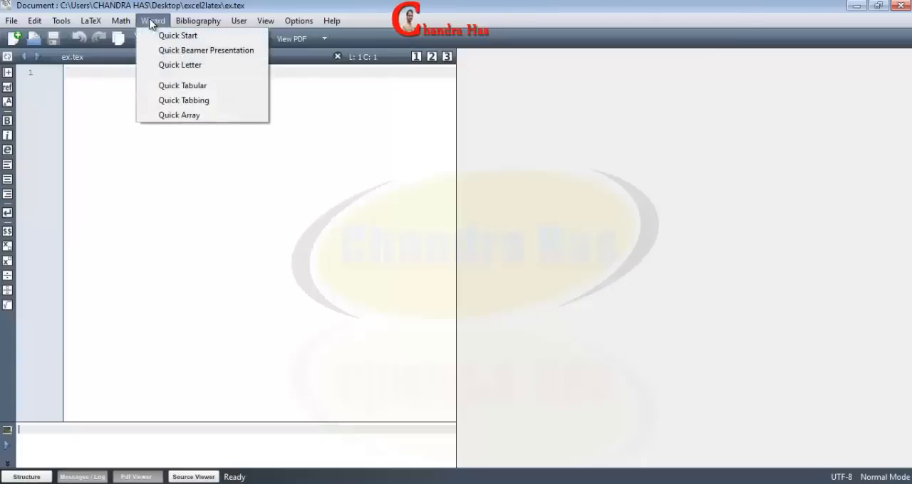
click(178, 35)
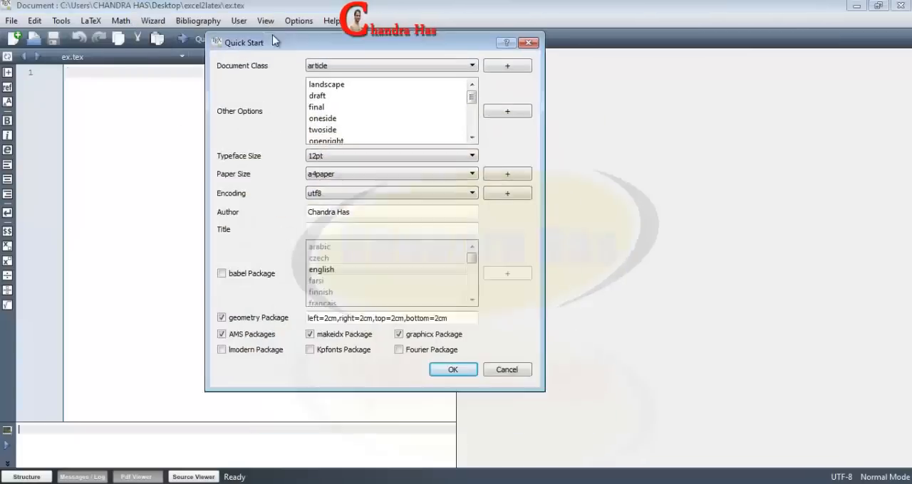
click(452, 369)
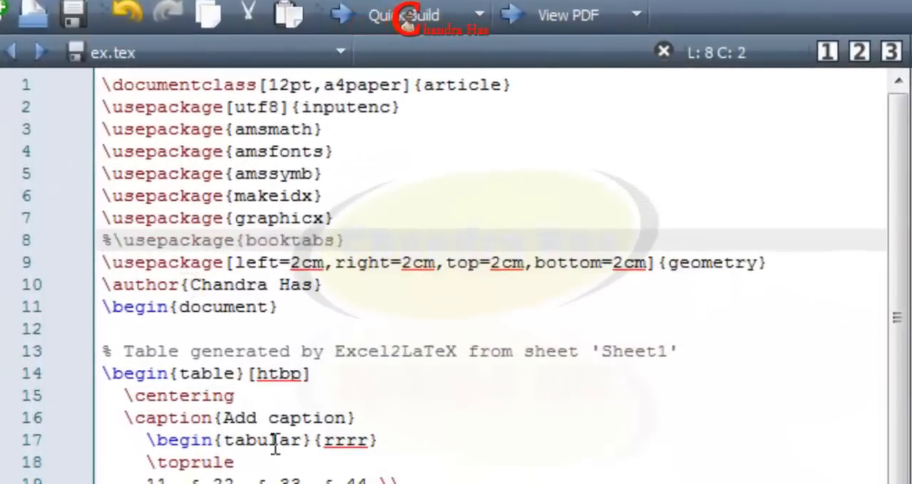
- Delete the booktabs midrule line from the tabular and type \hline instead
scroll(down, 3)
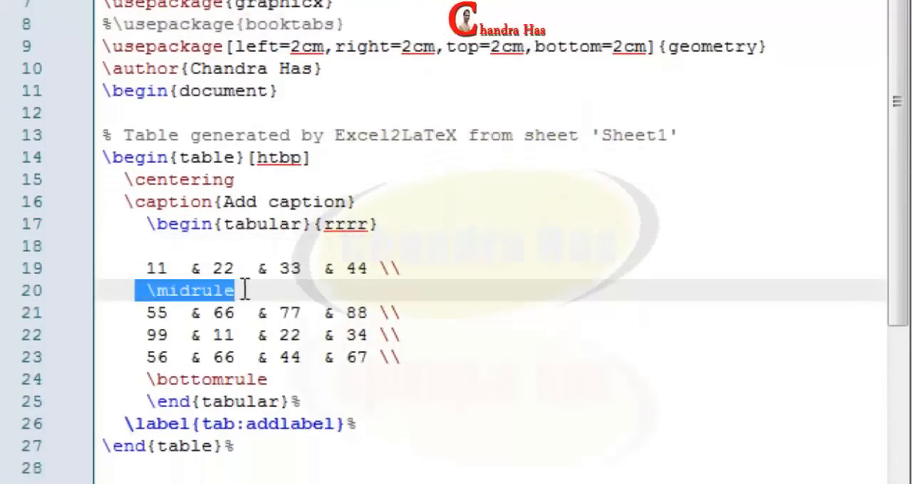
key(Delete)
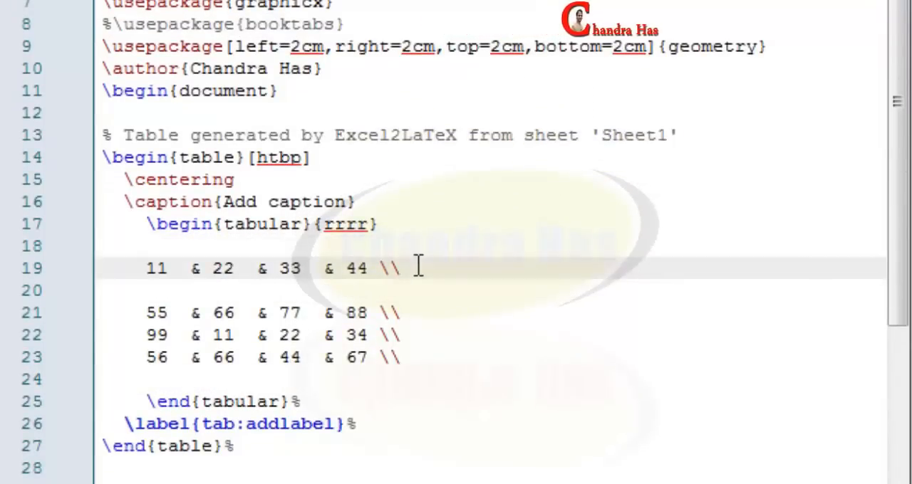
text(\hline)
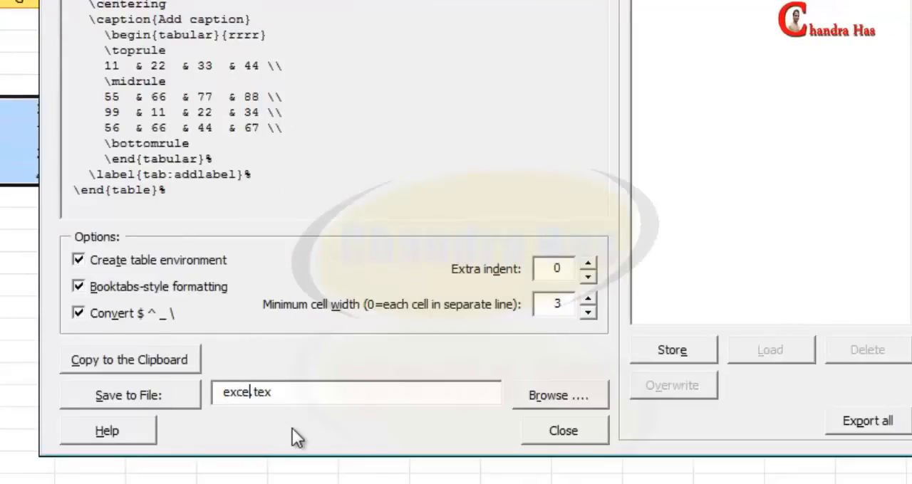
- Save the Excel2LaTeX table code as excel2latex.tex in the excel2latex folder
click(558, 395)
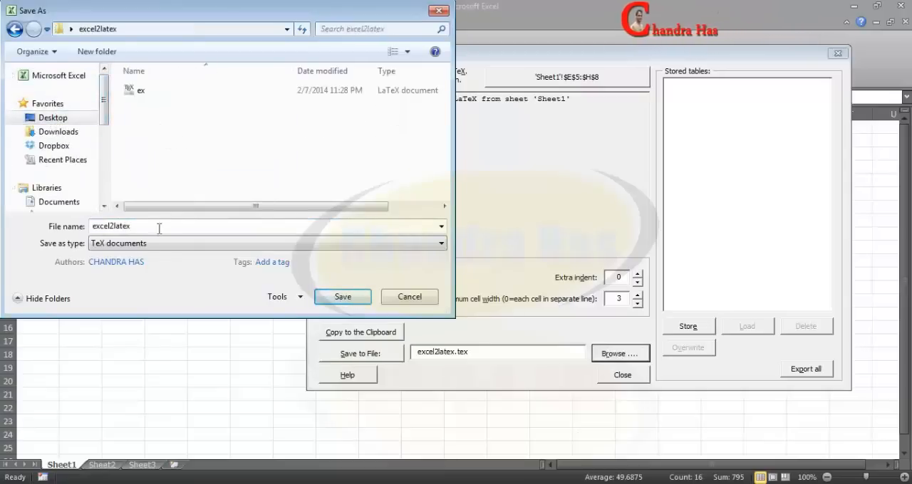
click(342, 297)
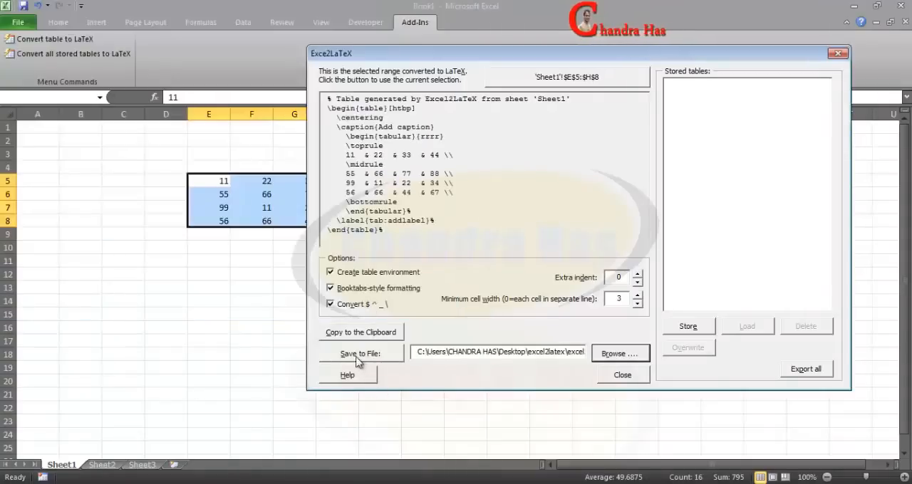
click(361, 354)
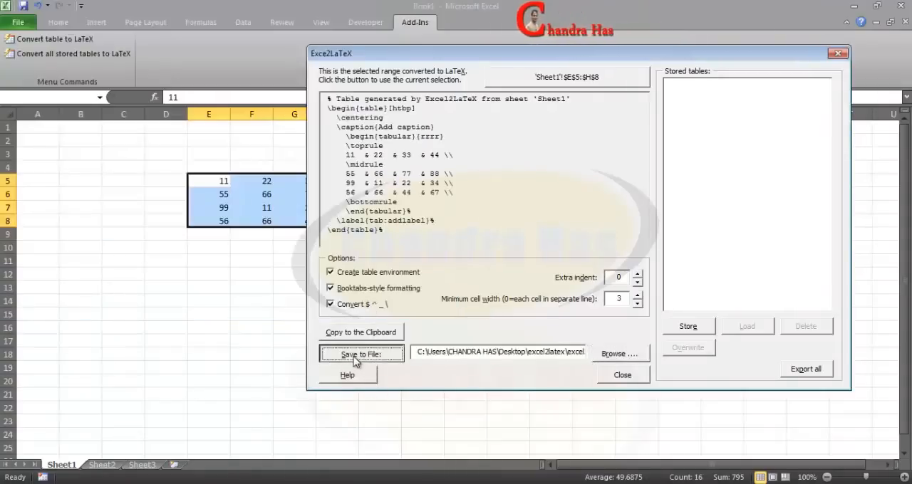
click(360, 353)
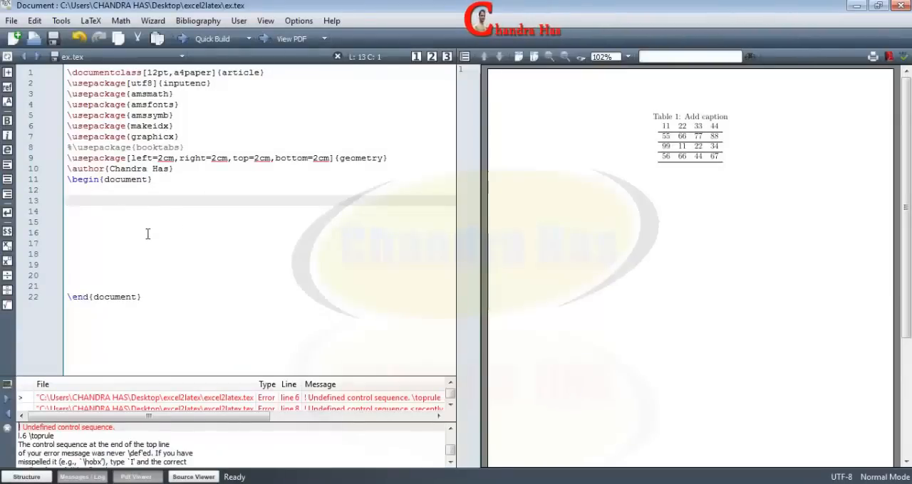
- Type \include{excel2latex} into the ex.tex document body
text(\inclu)
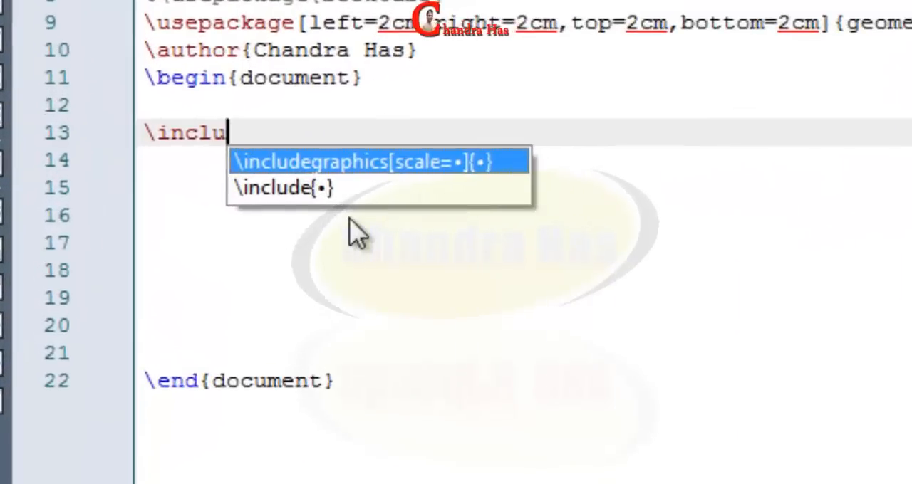
text(de{•)
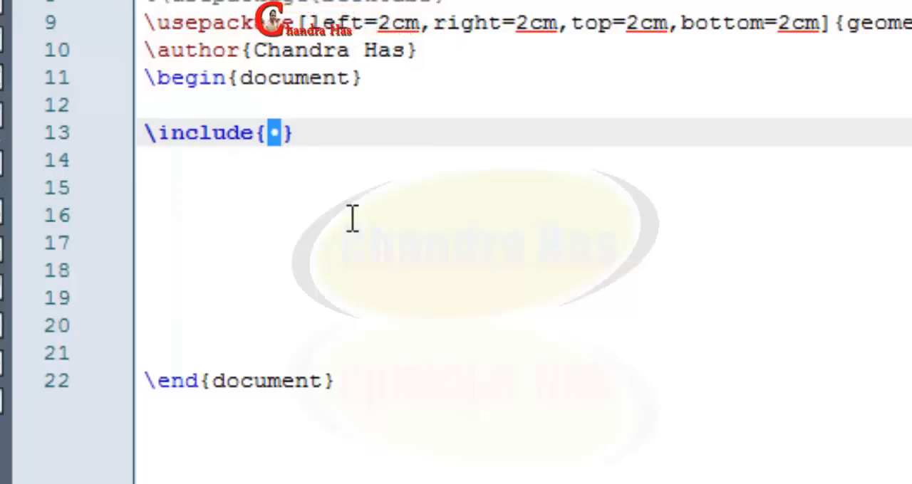
text(excel2latex)
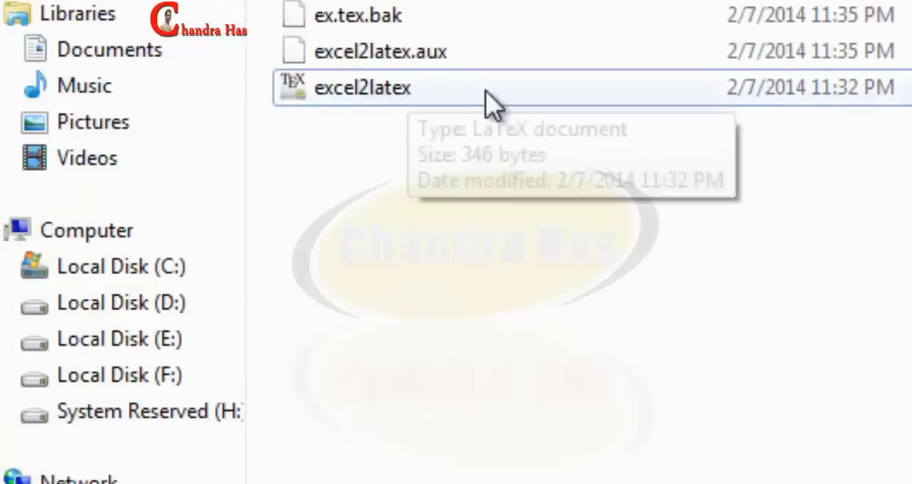
- Open excel2latex.tex from the folder in TeXmaker and deselect its table code
double_click(363, 87)
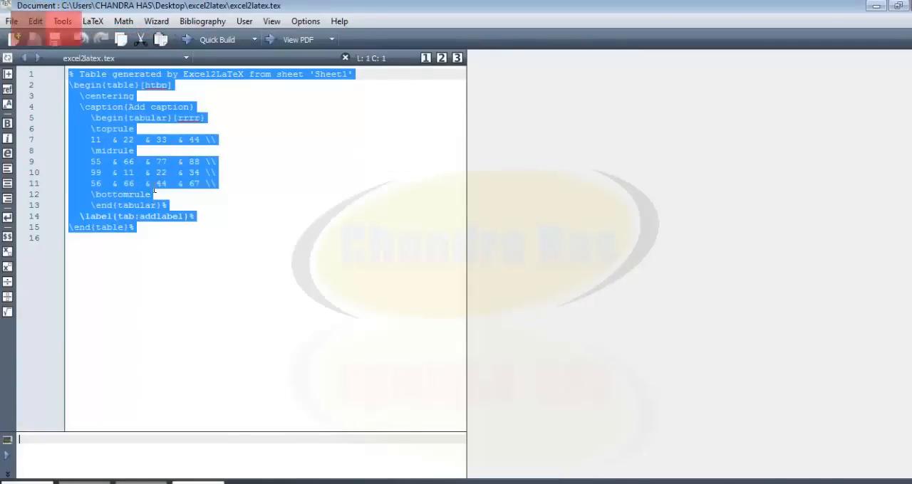
click(219, 220)
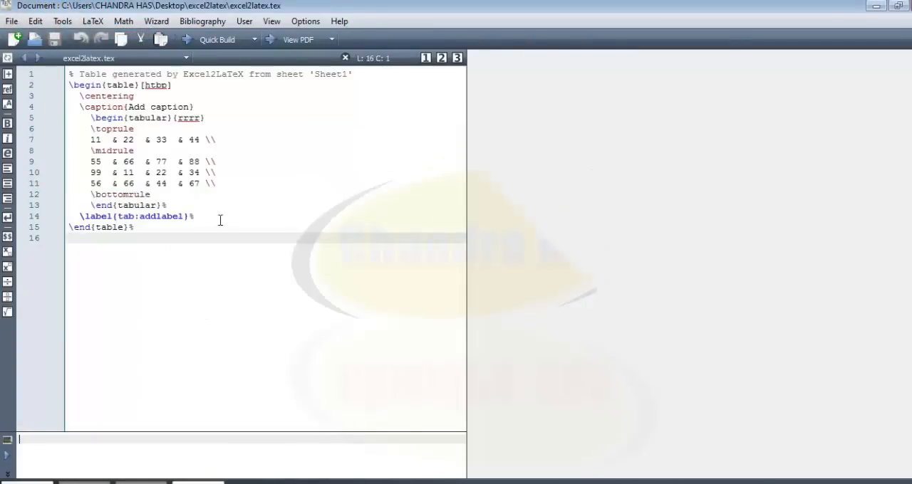